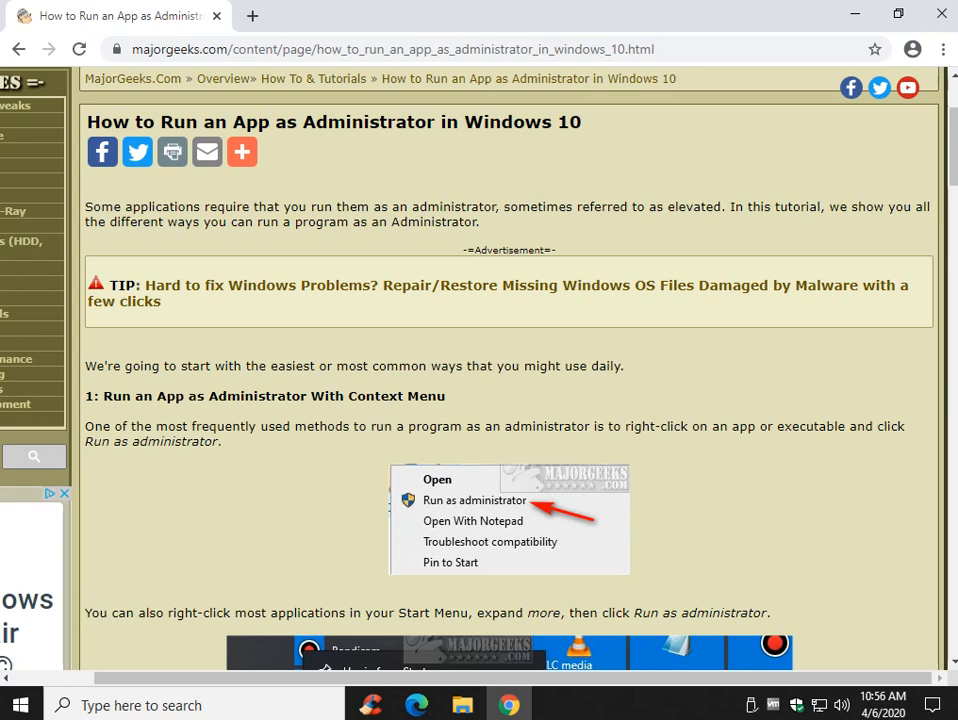
Scroll the MajorGeeks article down to method 1 on running apps as administrator.
scroll(down, 3)
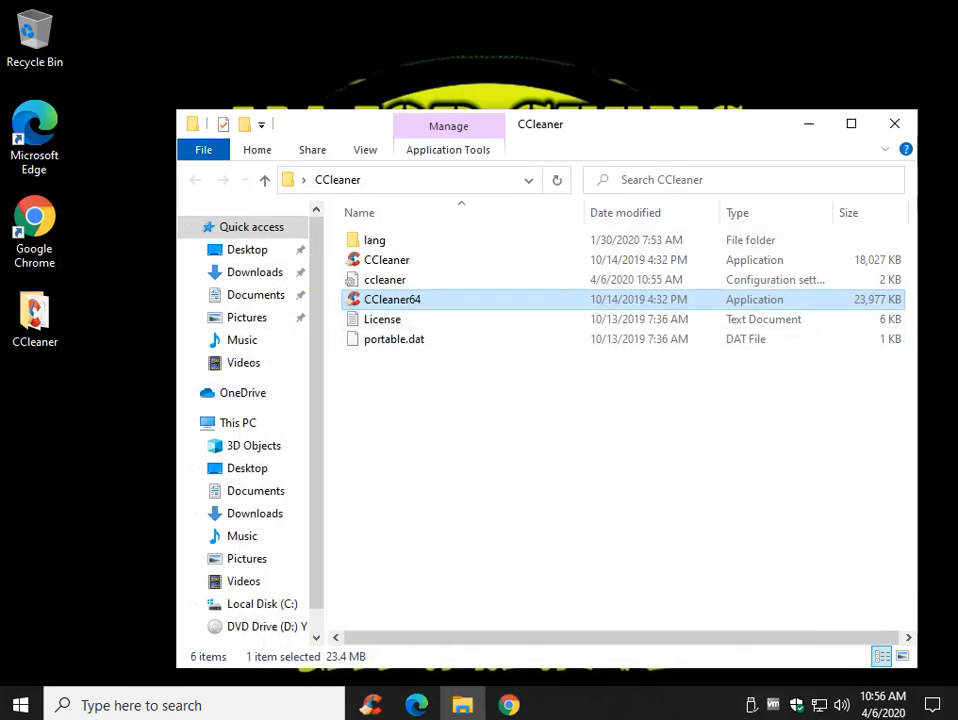
mouse_move(392, 300)
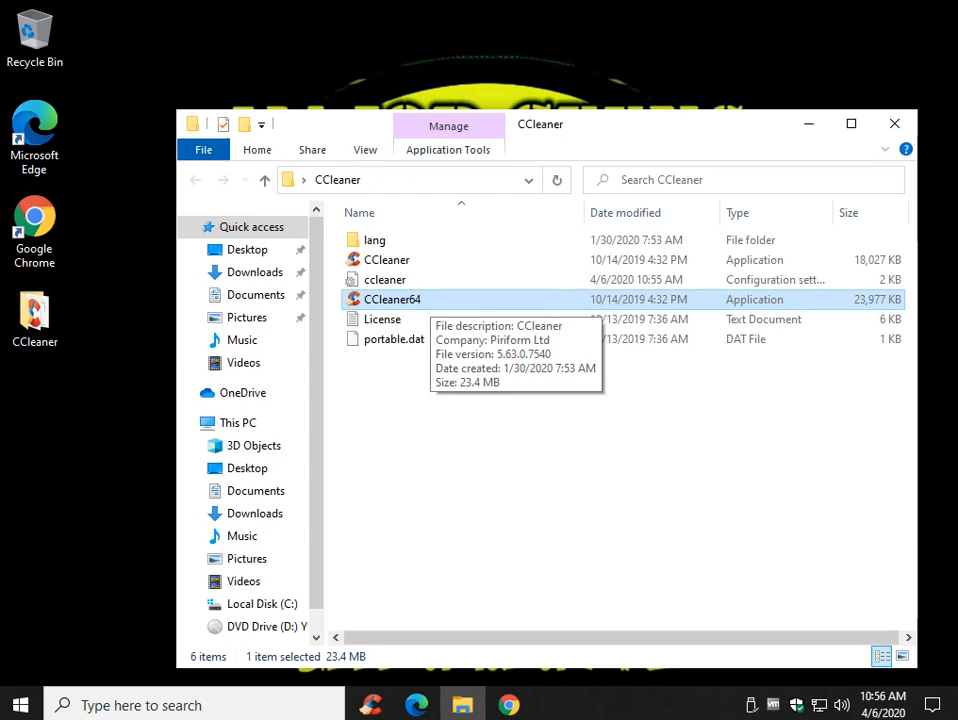
Run CCleaner64 as administrator from its right-click menu and answer the UAC prompt.
right_click(390, 300)
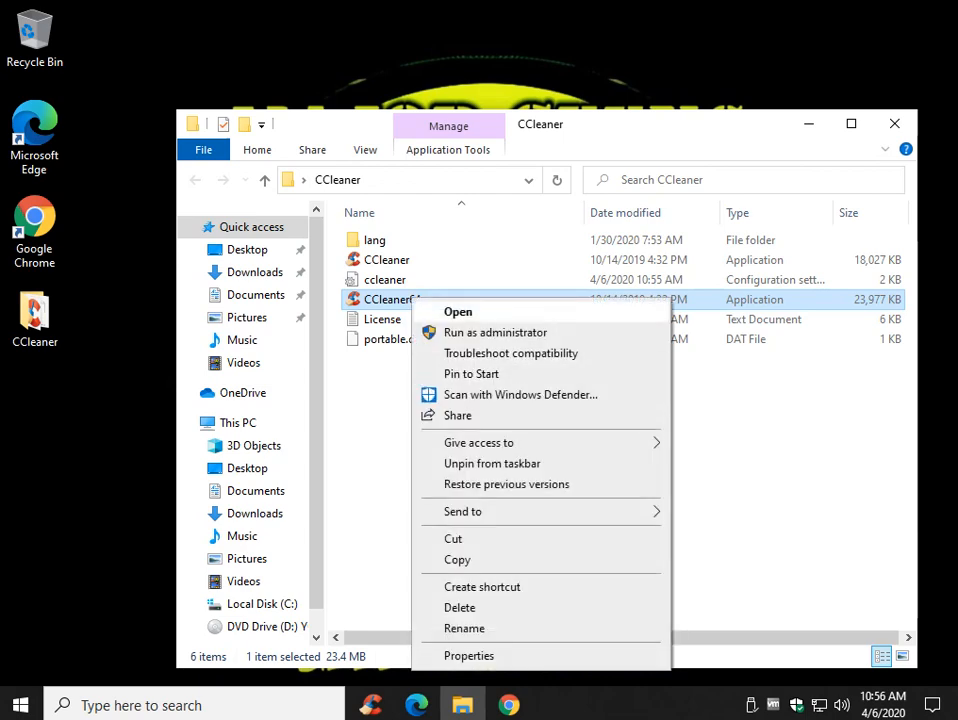
click(496, 332)
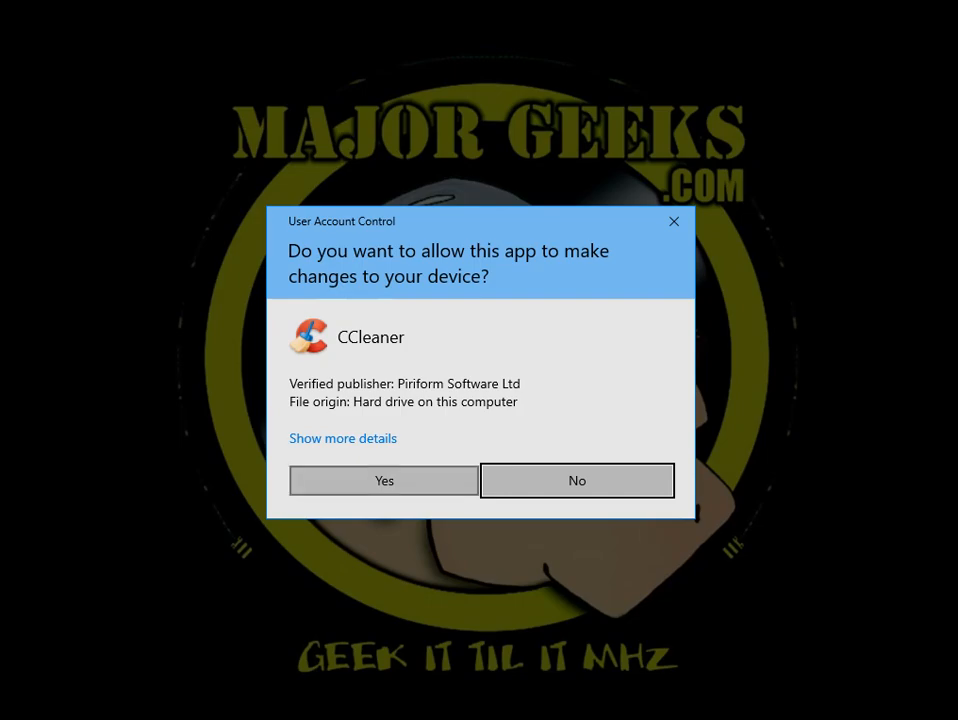
click(384, 480)
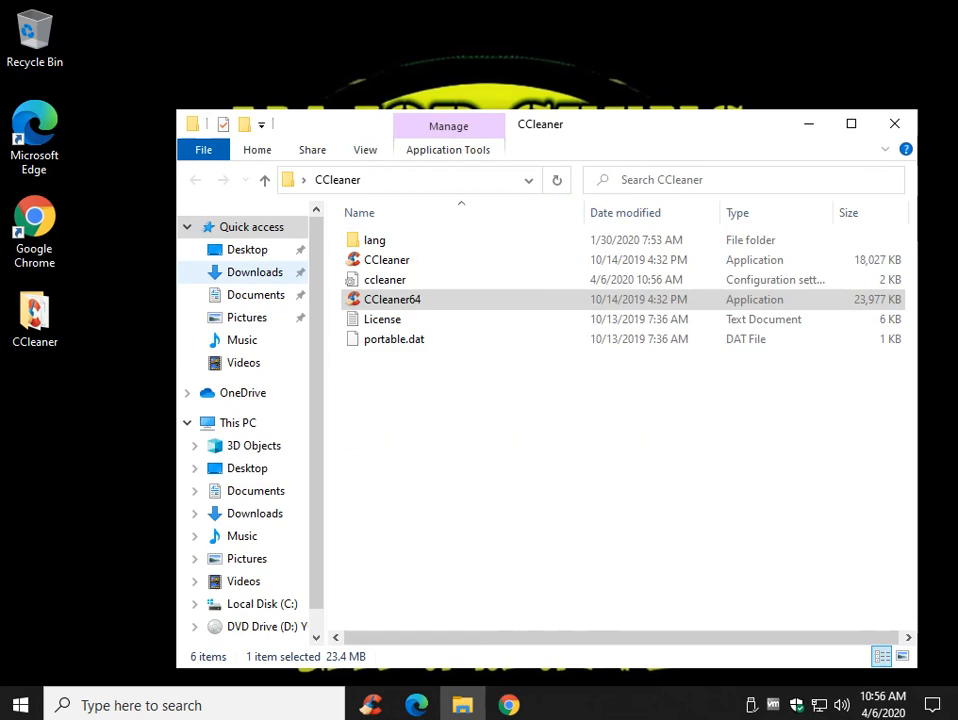
click(20, 704)
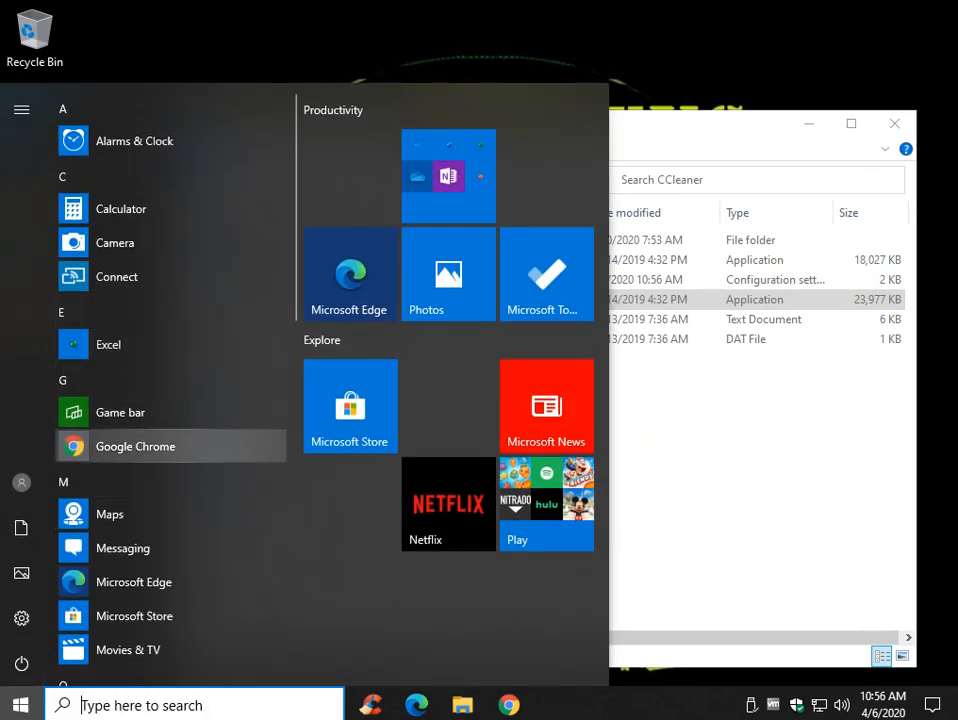
right_click(136, 446)
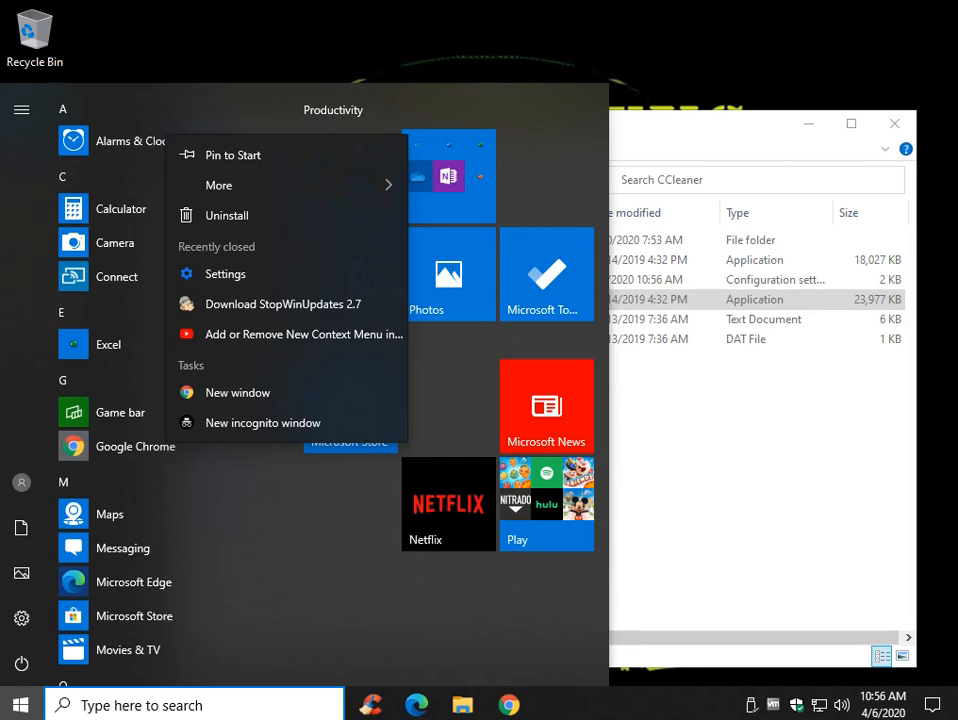
click(218, 184)
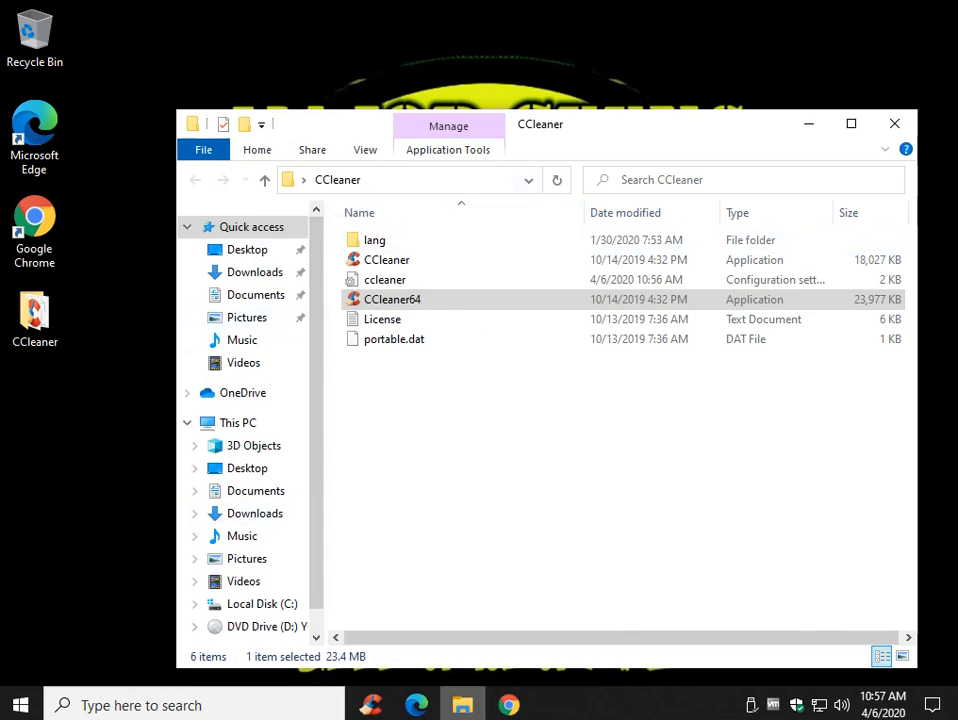
Review methods 2–4 in the Chrome article, then return to the CCleaner folder.
click(508, 704)
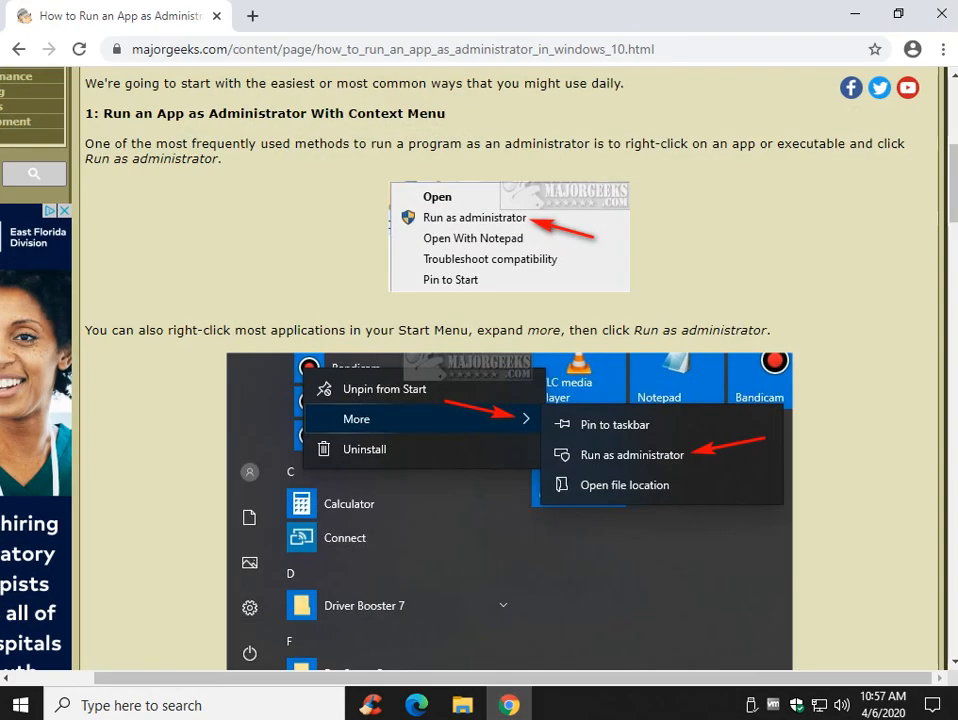
scroll(down, 3)
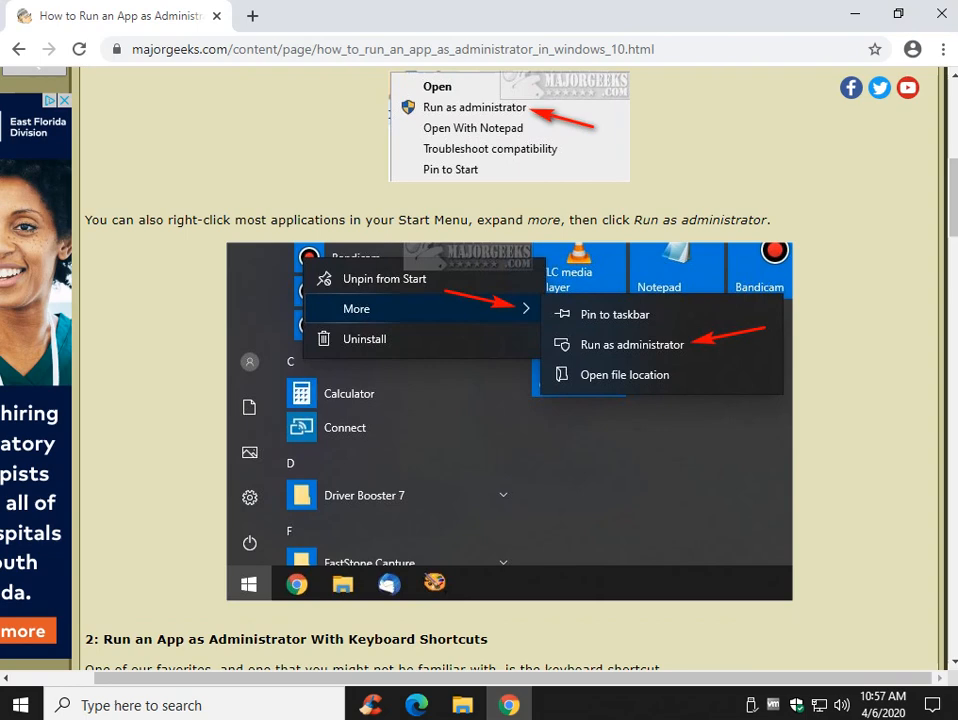
scroll(down, 3)
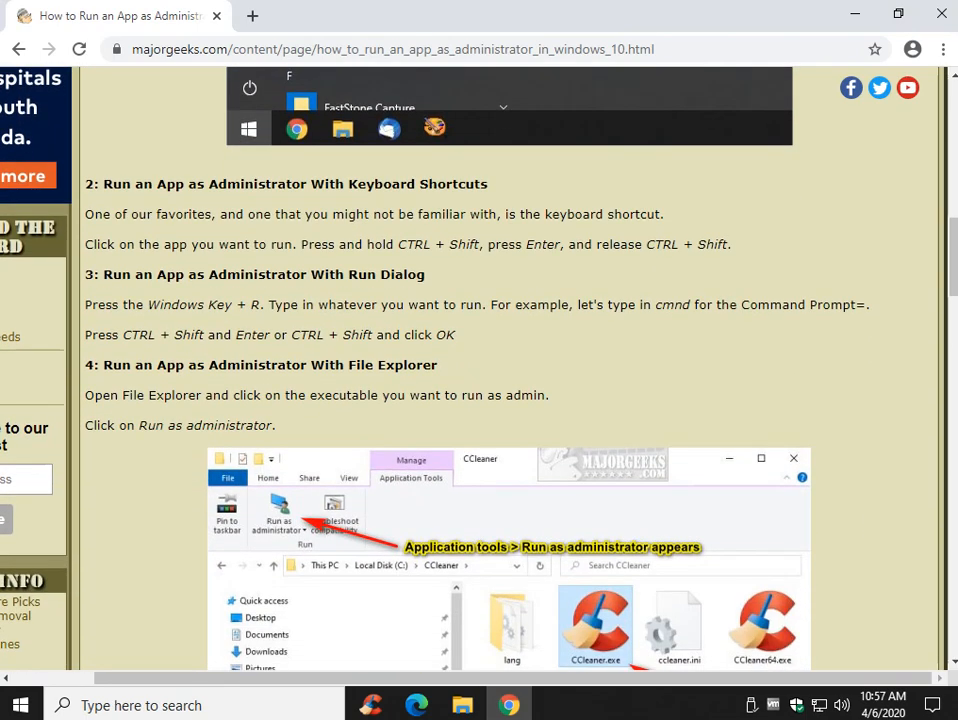
scroll(down, 3)
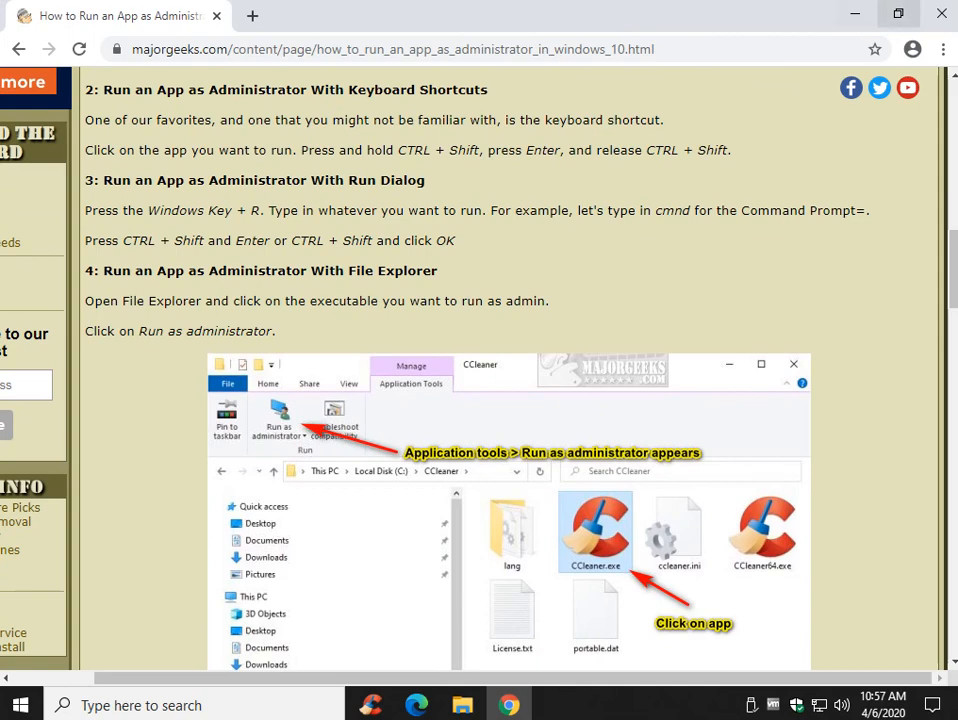
click(854, 12)
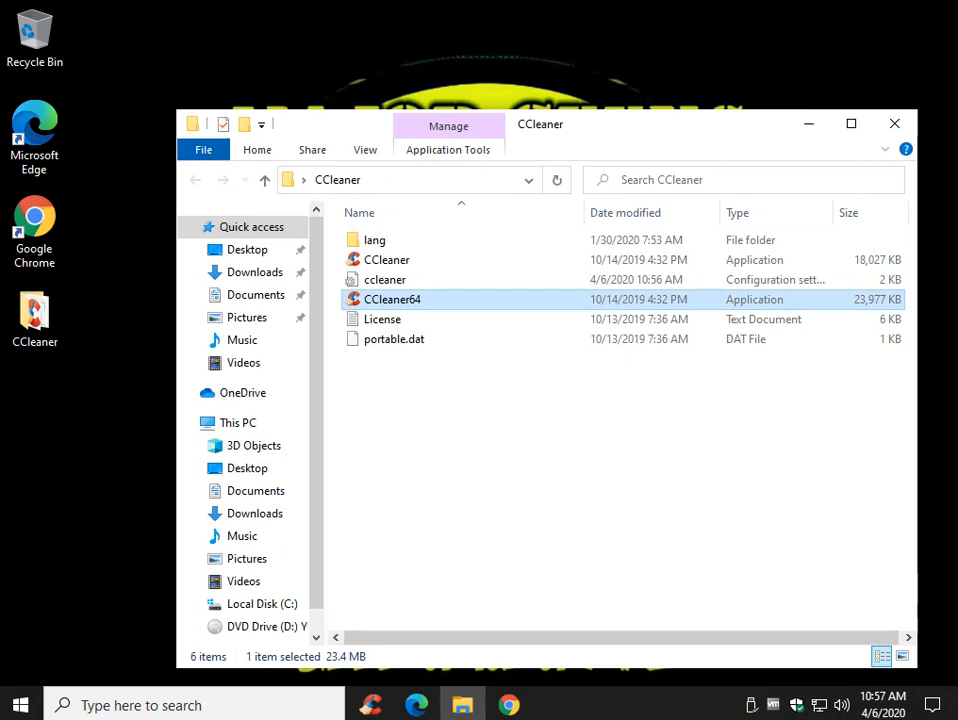
mouse_move(392, 300)
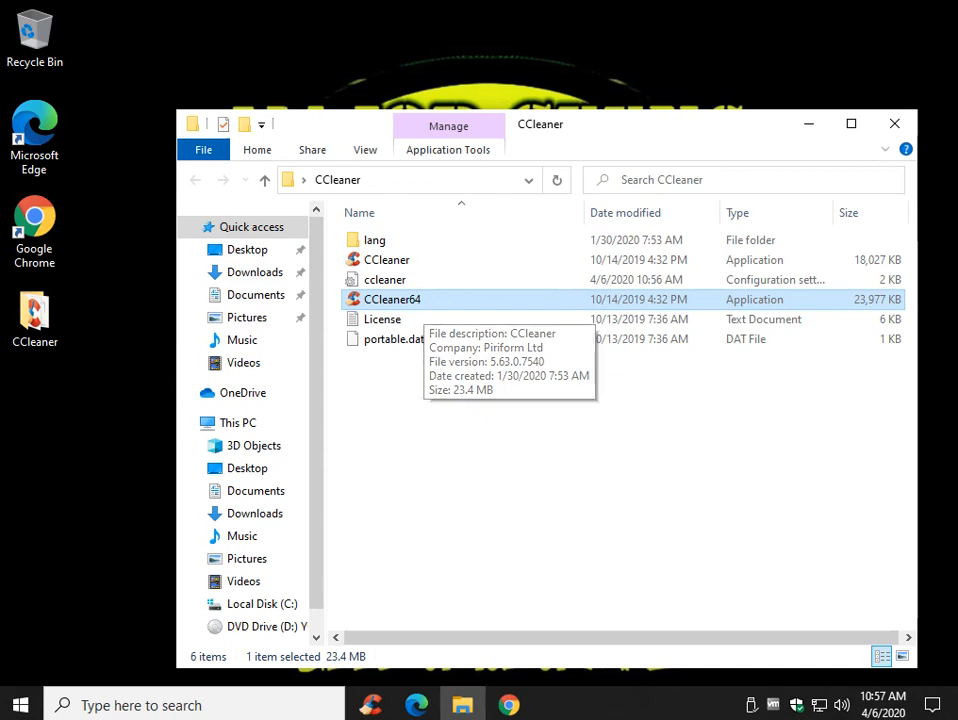
Launch CCleaner64 elevated with Ctrl+Shift double-click, answer UAC, and launch it again.
double_click(392, 300)
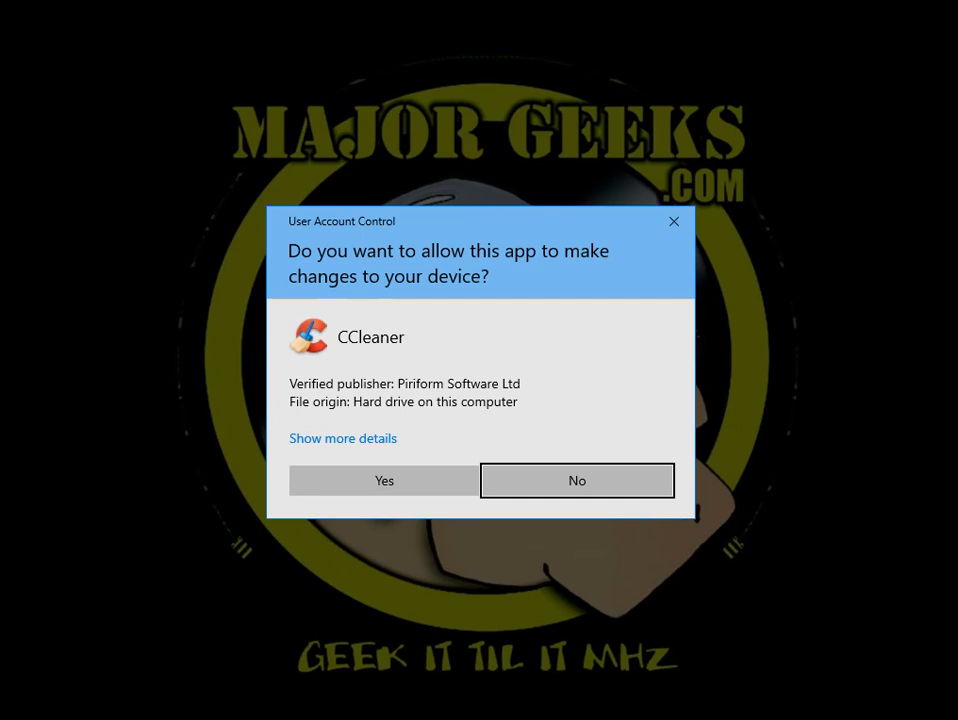
click(384, 480)
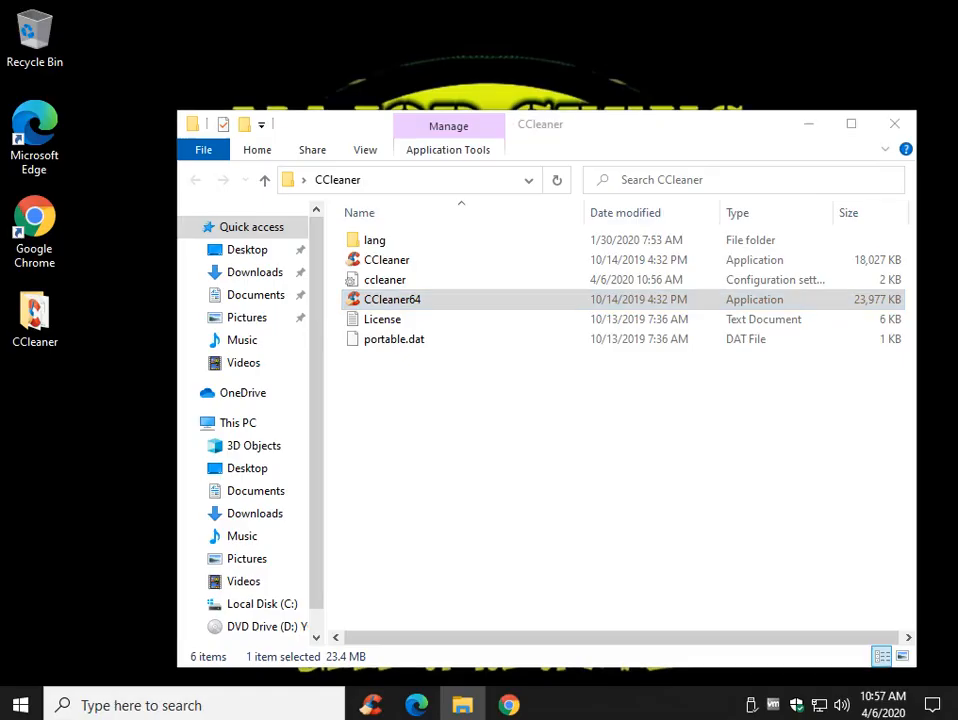
double_click(392, 300)
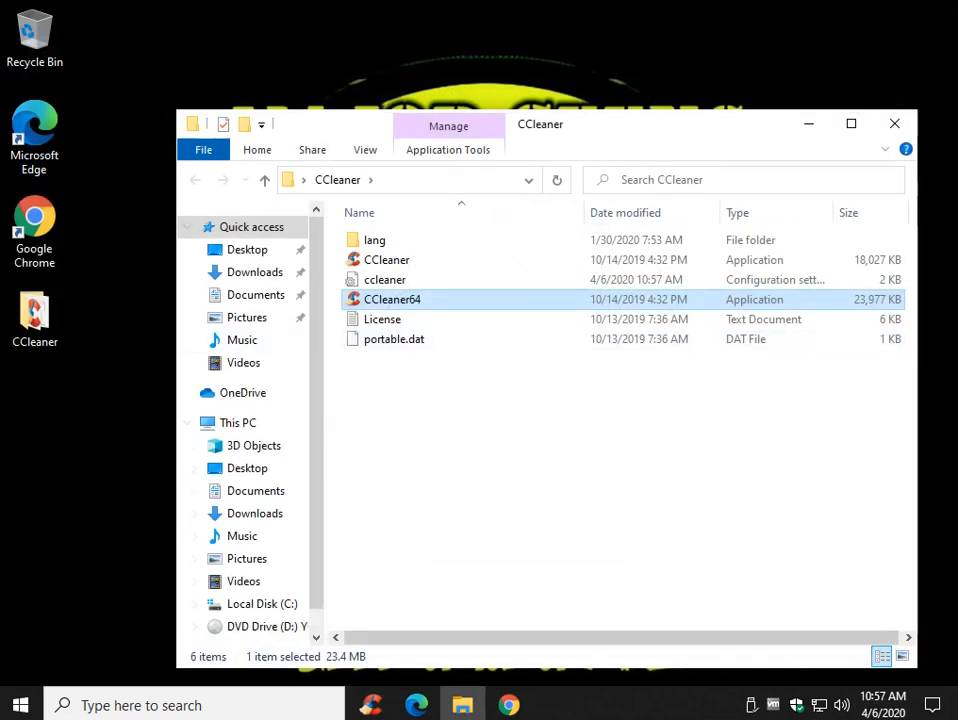
click(508, 704)
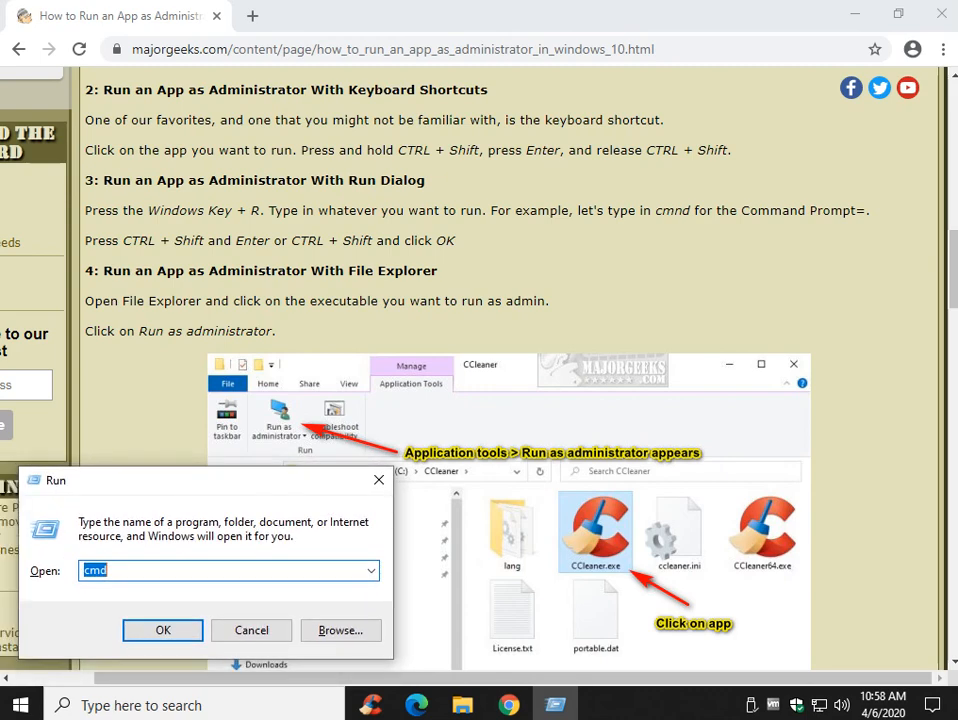
Start an elevated Command Prompt from the Run dialog's cmd entry, accept UAC, then close it.
click(162, 630)
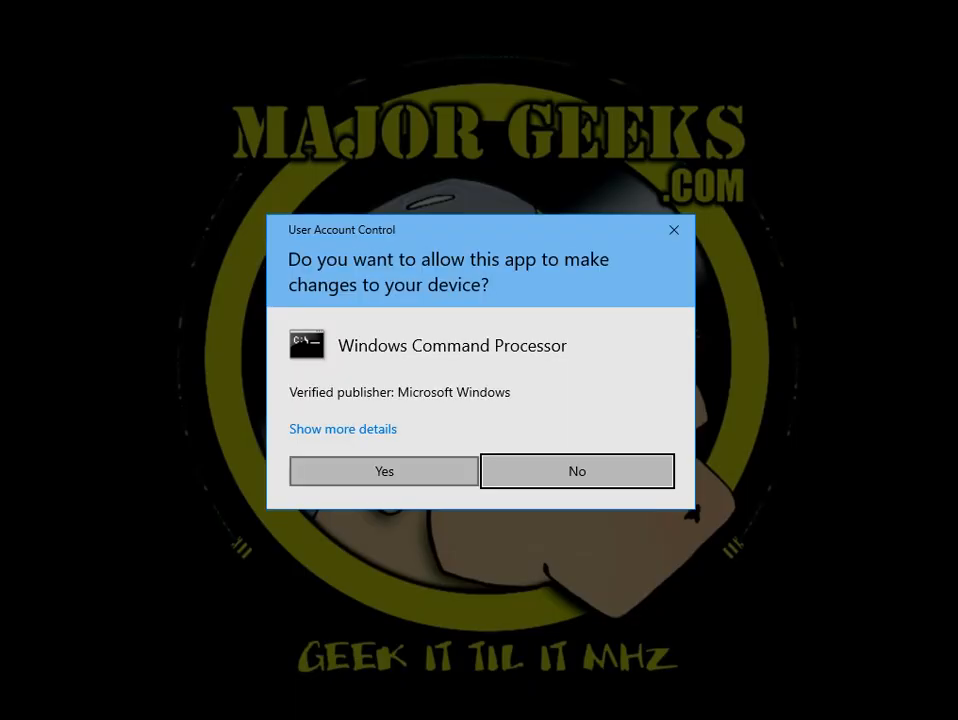
click(384, 472)
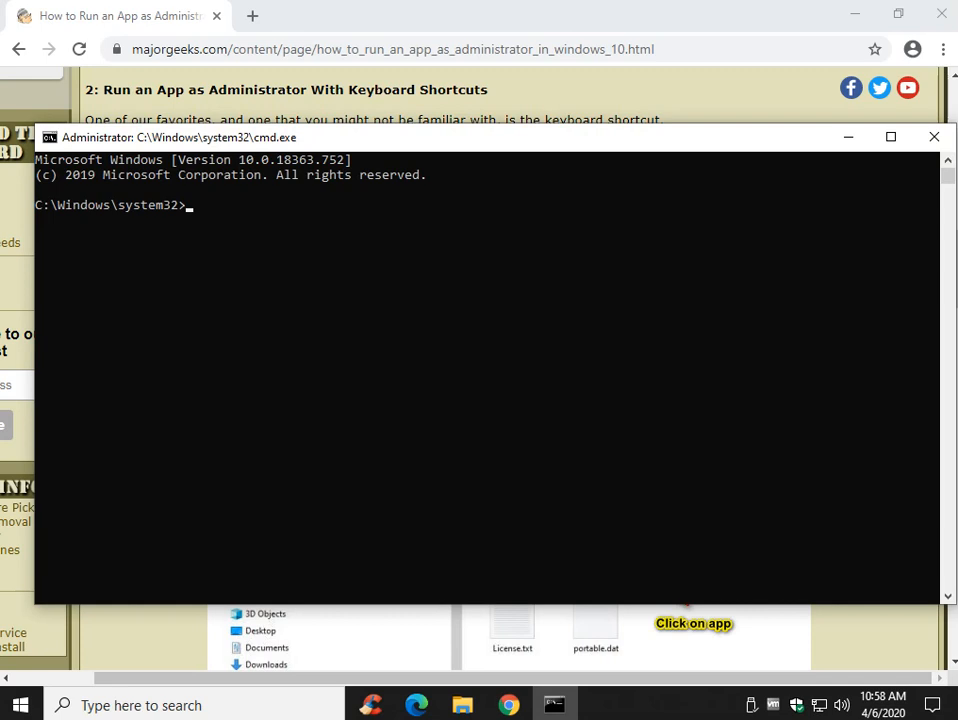
click(932, 136)
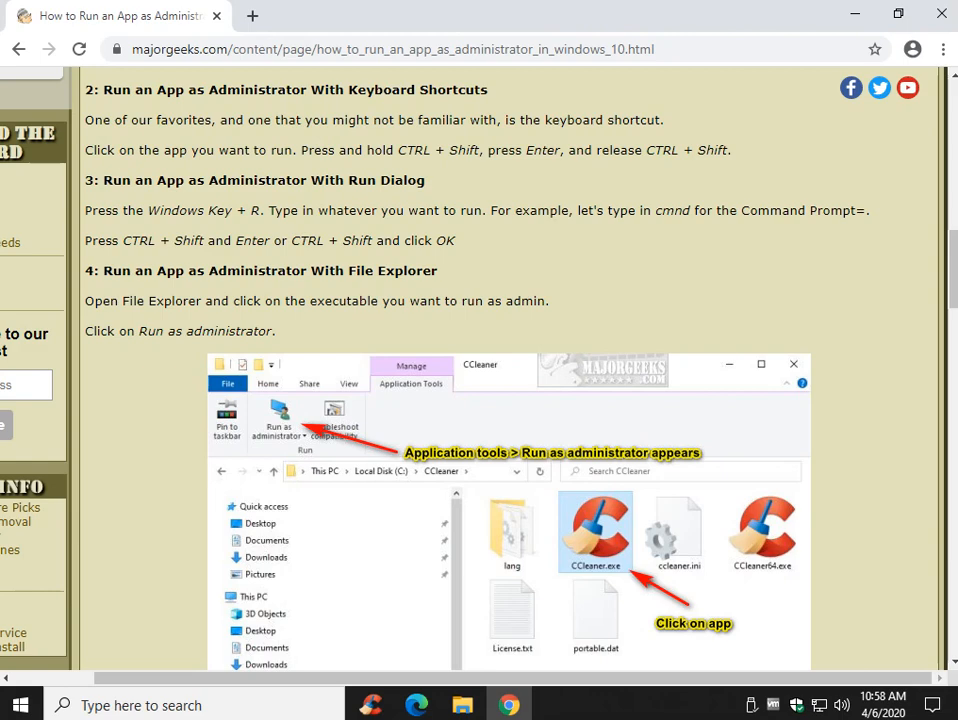
scroll(down, 3)
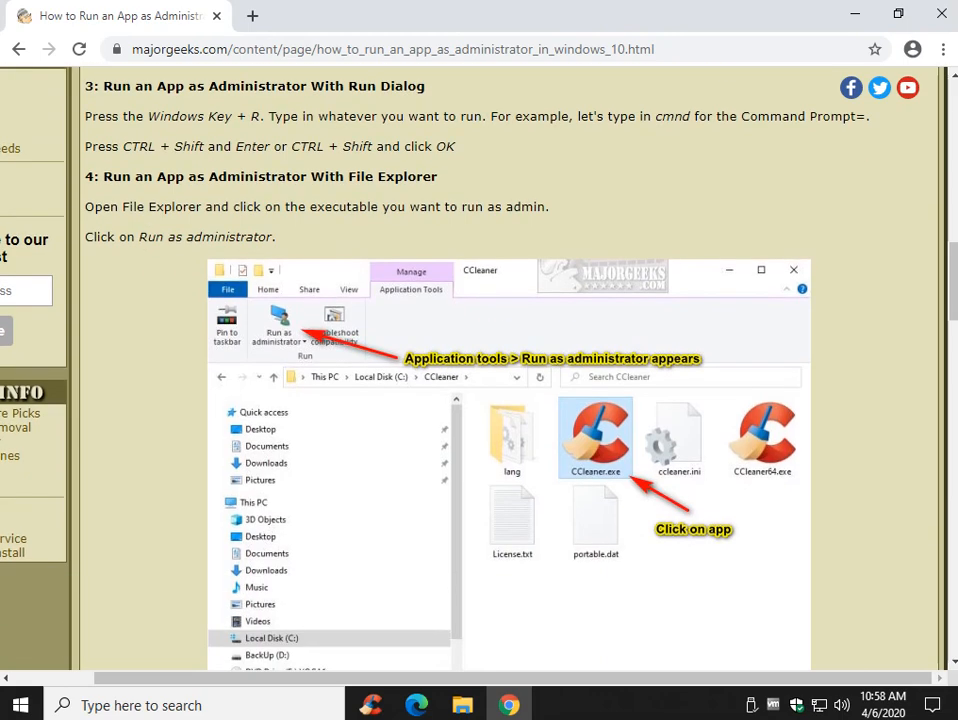
scroll(down, 3)
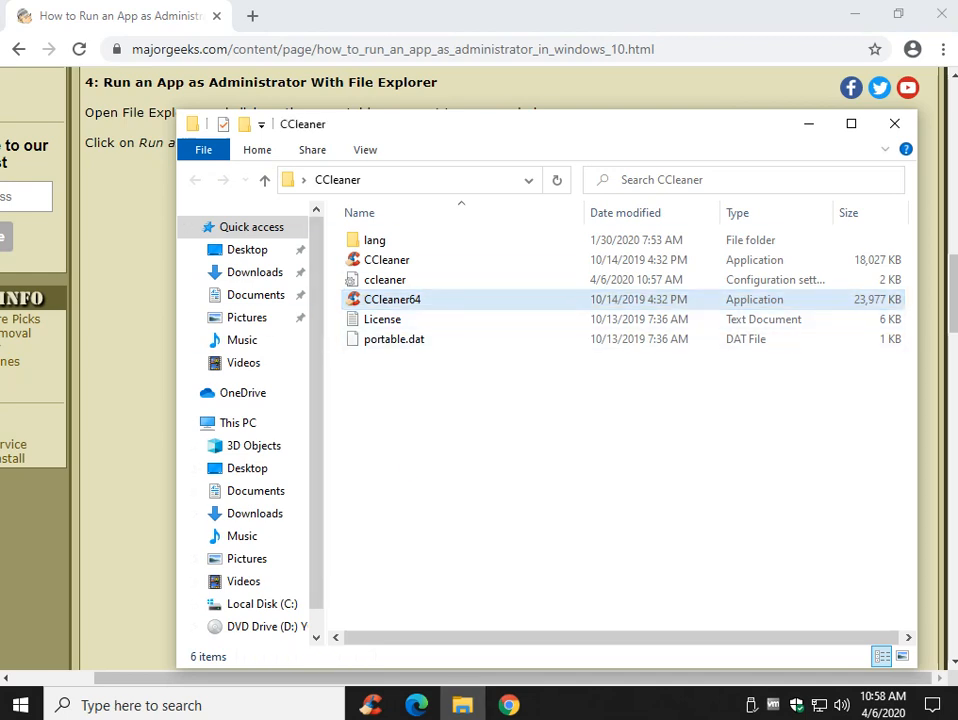
Select CCleaner64 and expand the Application Tools Run as administrator options.
click(382, 318)
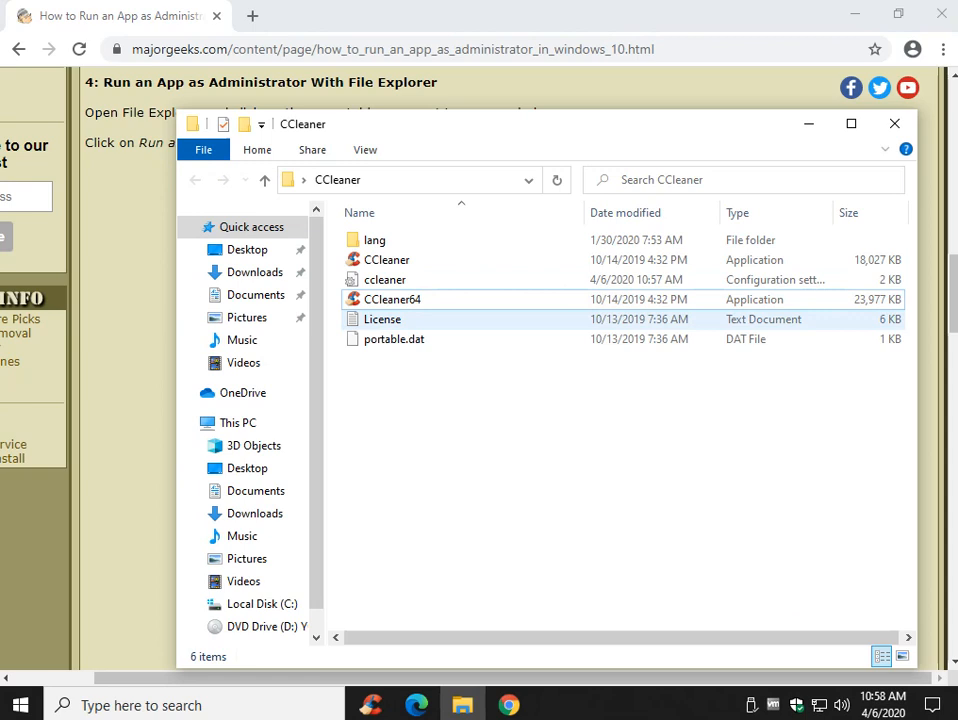
click(392, 300)
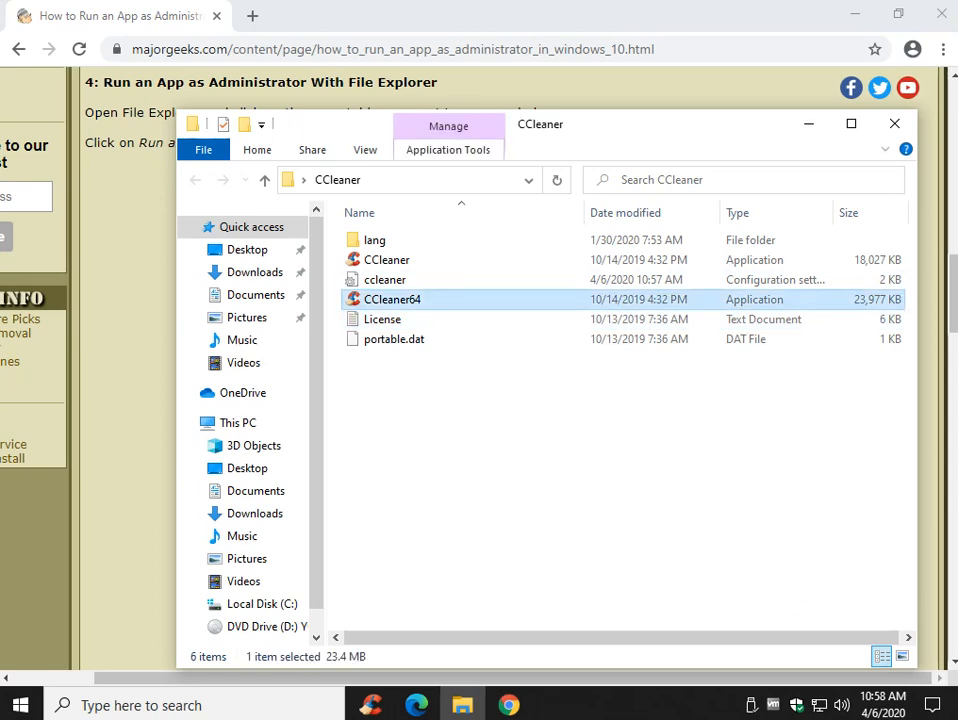
click(448, 148)
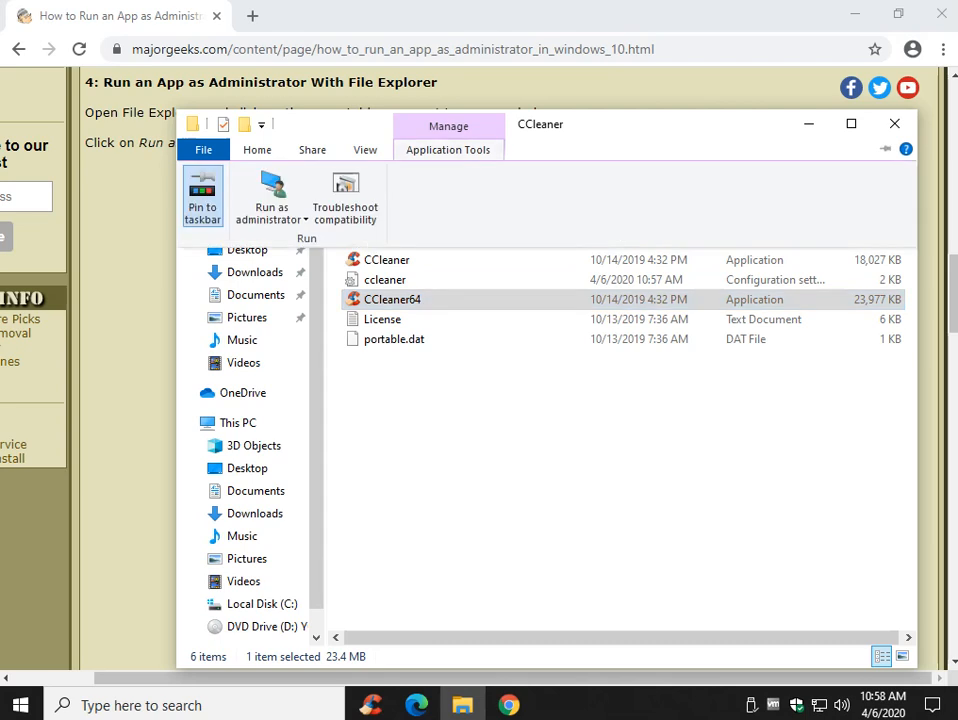
click(272, 196)
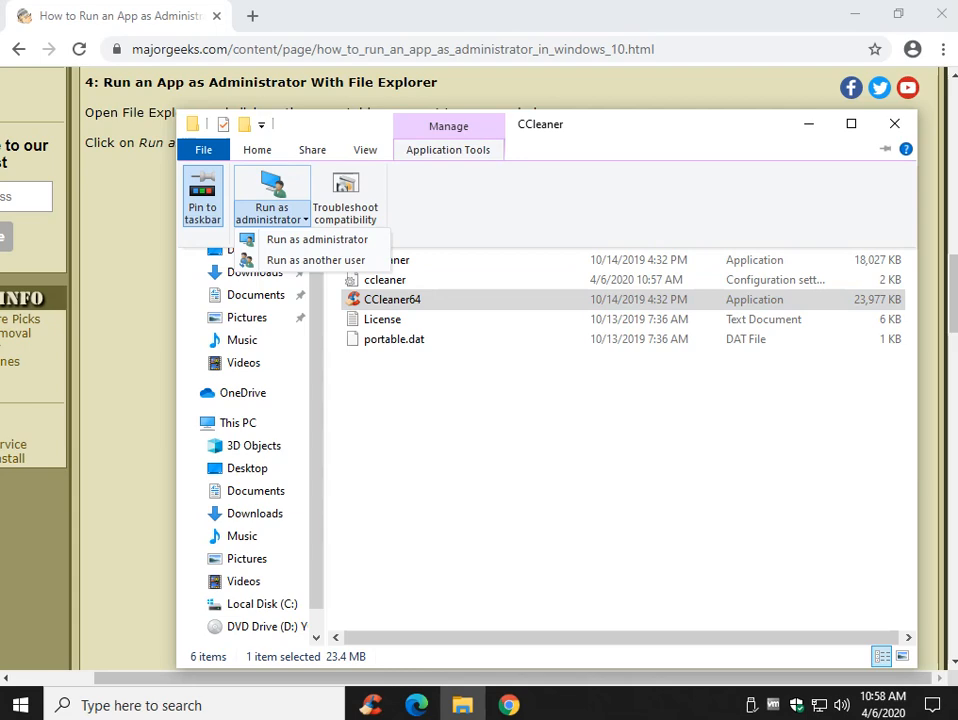
scroll(down, 3)
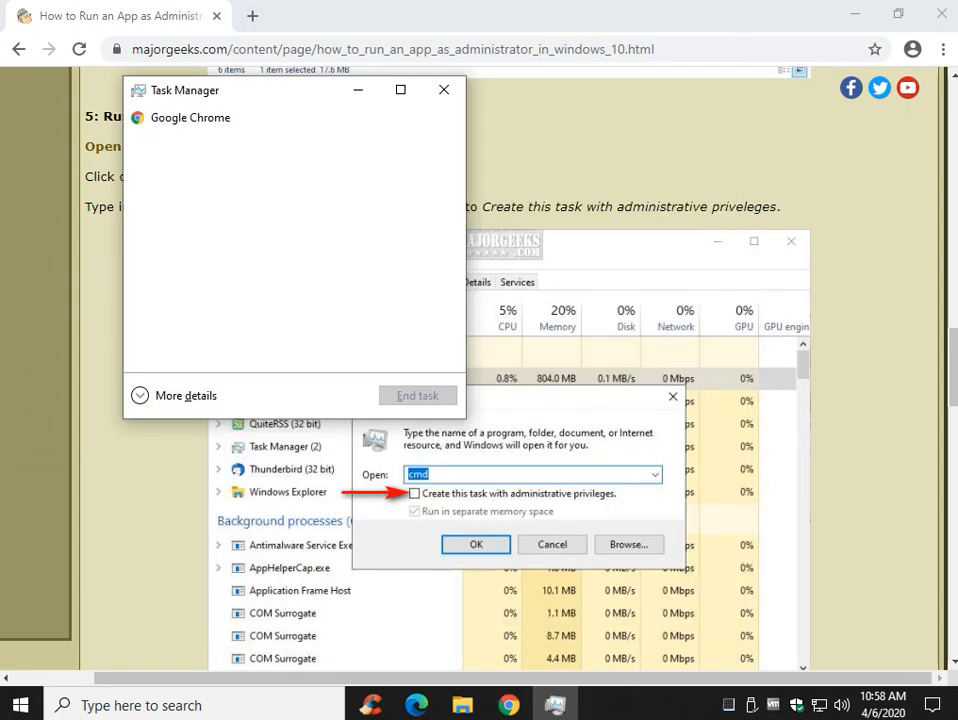
Expand Task Manager to More details, view the File menu, and exit Task Manager.
click(184, 396)
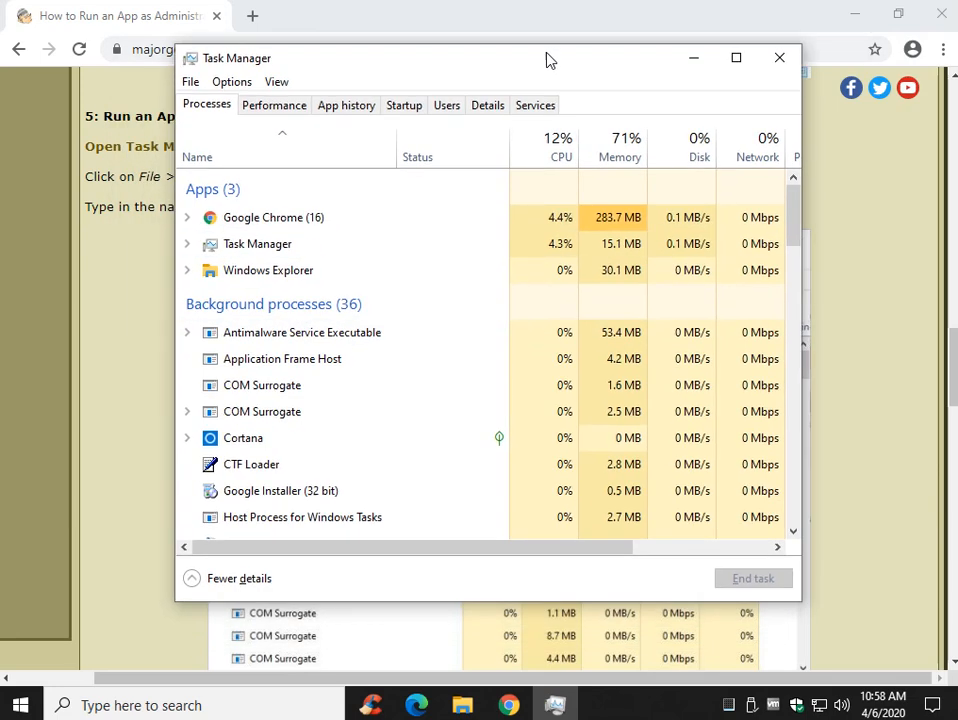
click(188, 80)
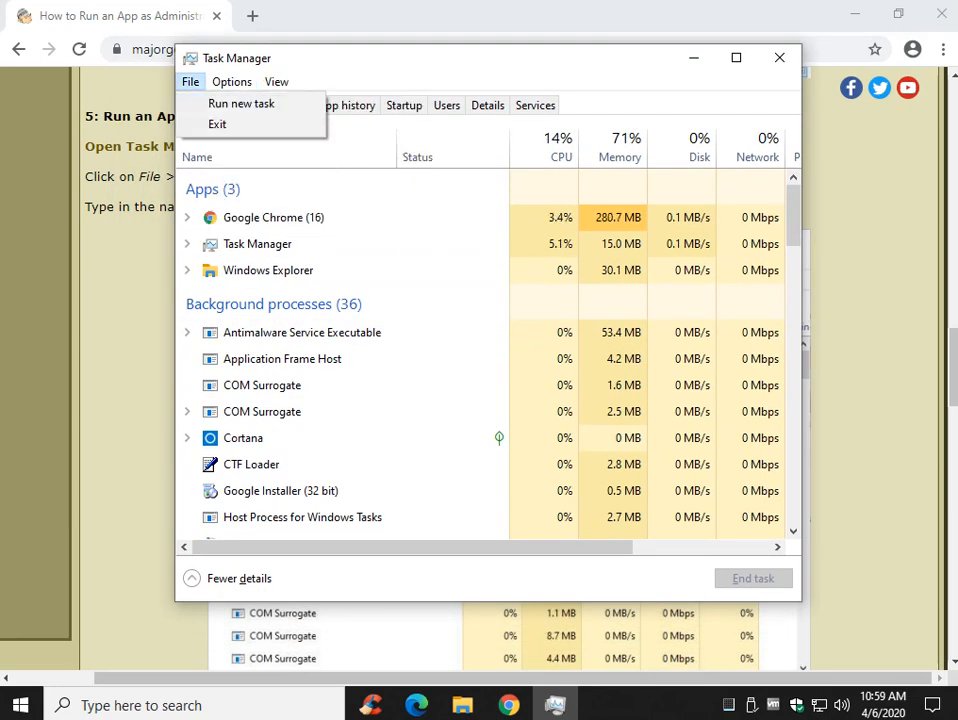
click(240, 104)
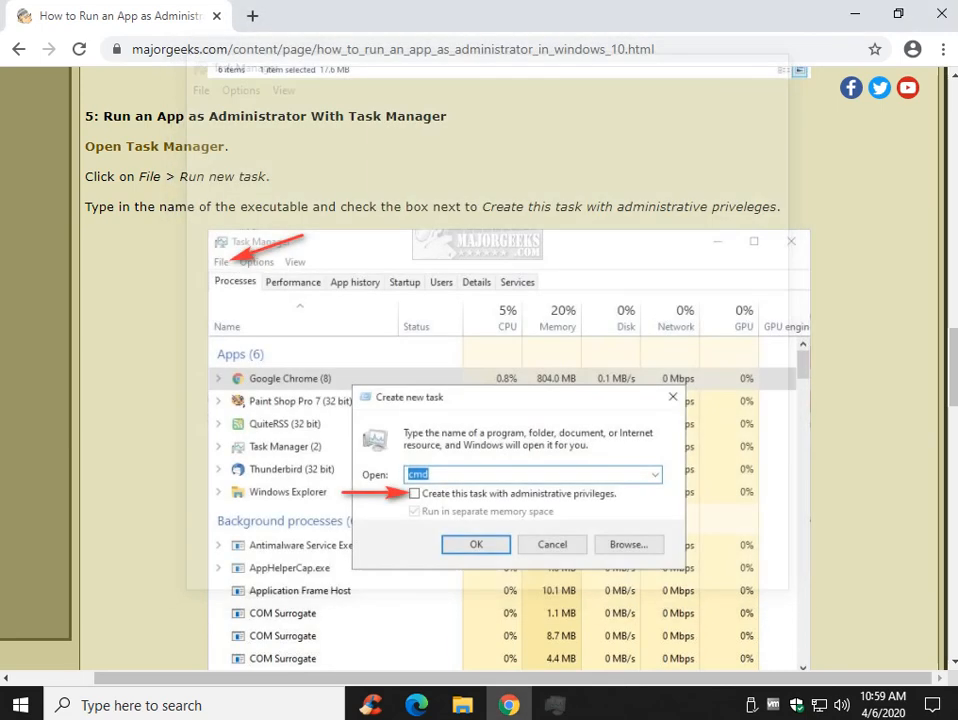
Scroll the article to method 6, always running an app as administrator.
scroll(down, 3)
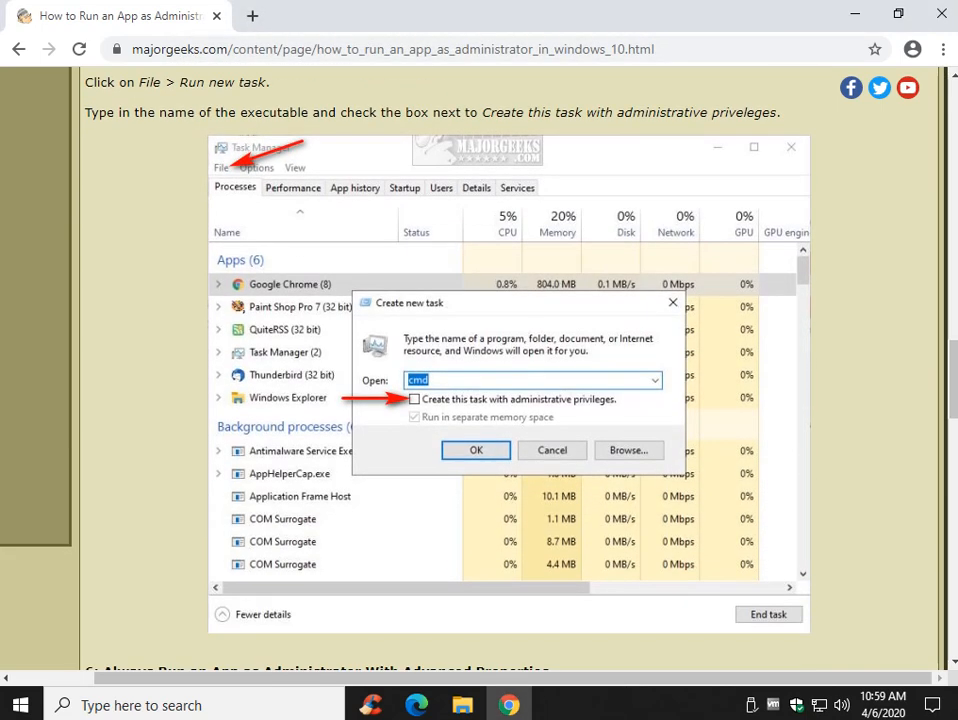
scroll(down, 3)
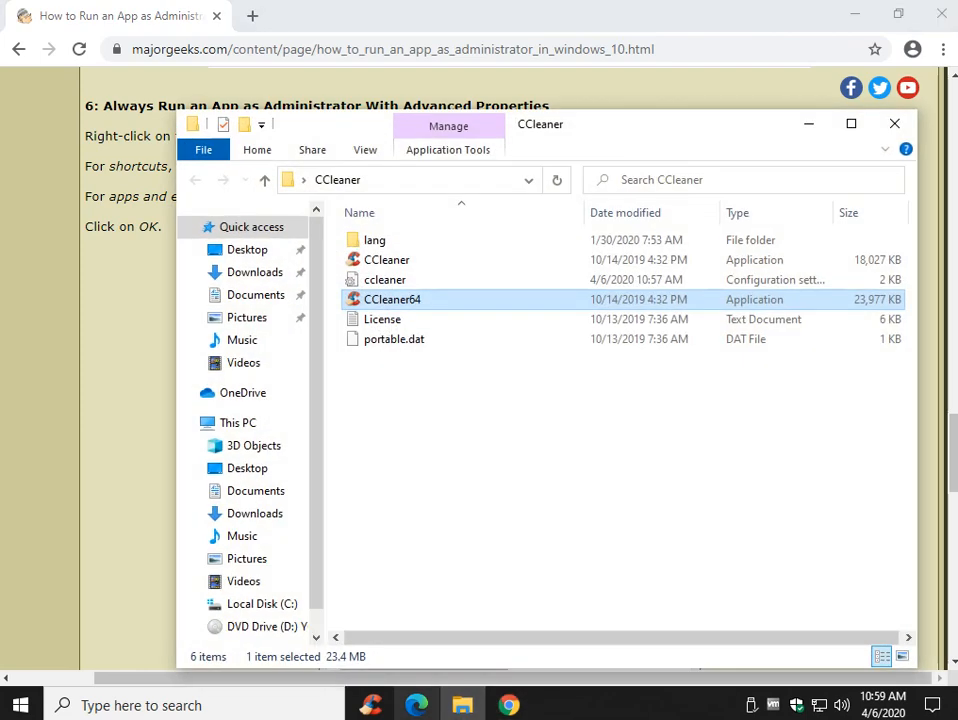
Enable 'Run this program as an administrator' on CCleaner64's Compatibility properties and save.
right_click(392, 300)
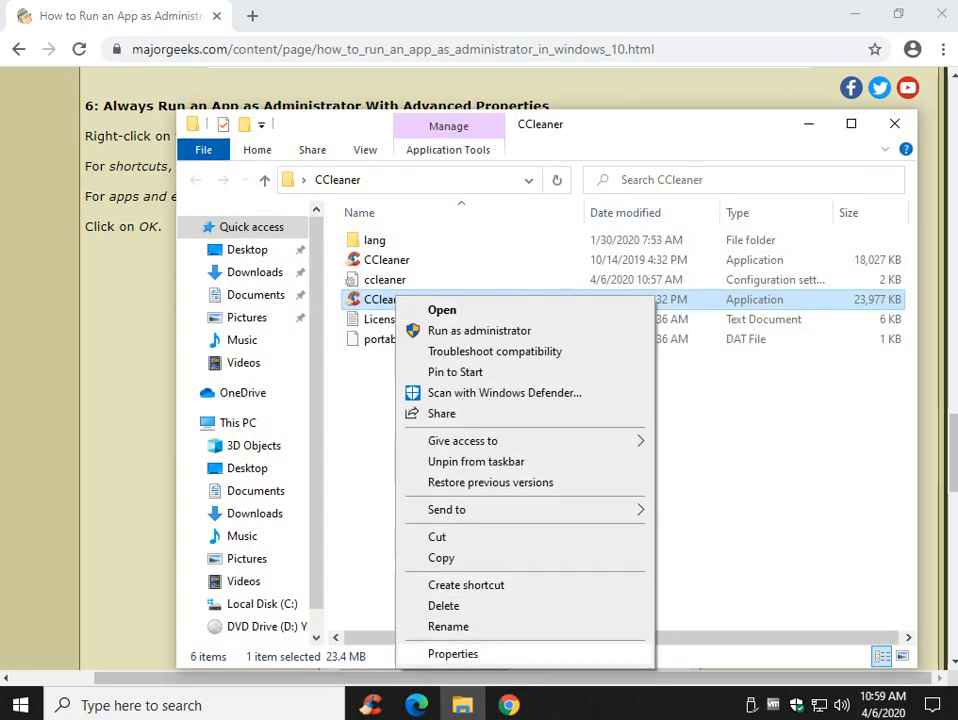
click(452, 652)
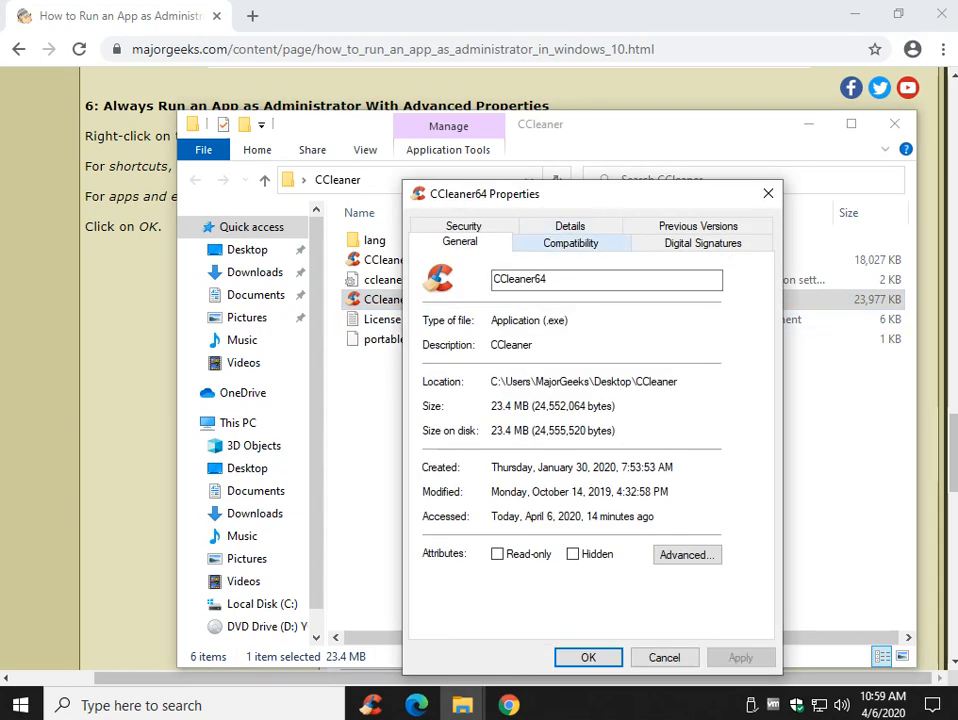
click(570, 244)
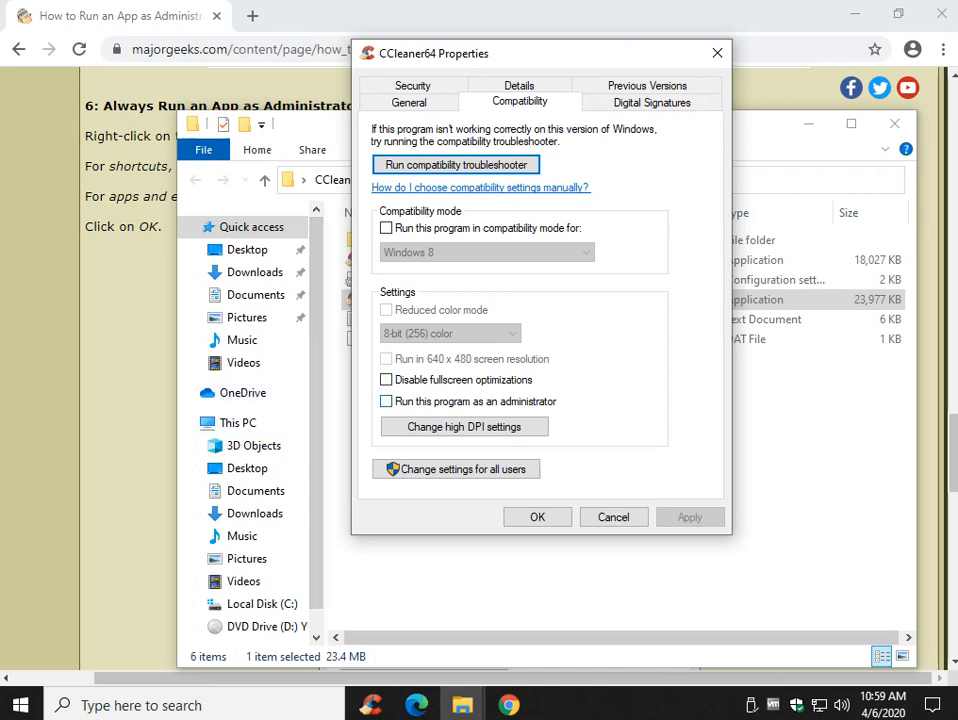
click(388, 400)
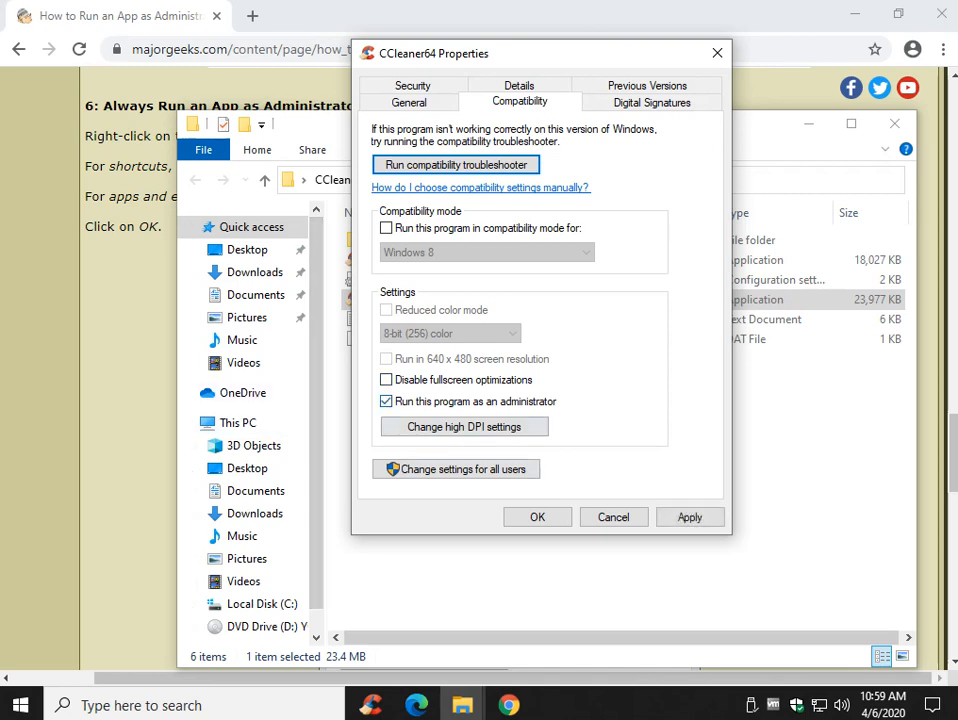
click(536, 516)
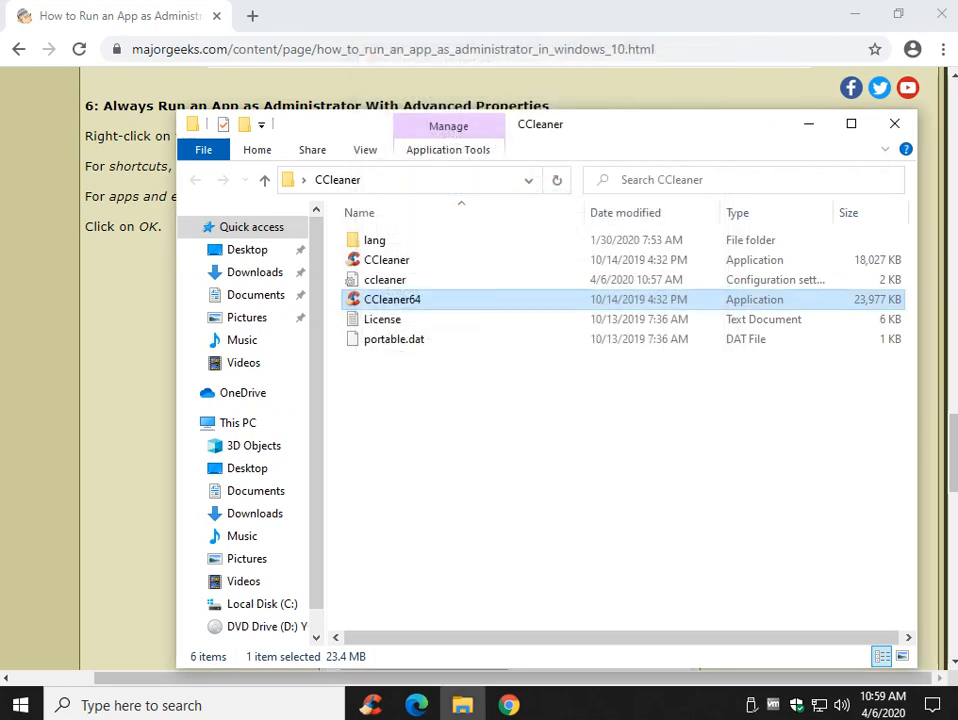
Launch CCleaner64 and respond to the administrator permission prompt.
double_click(392, 300)
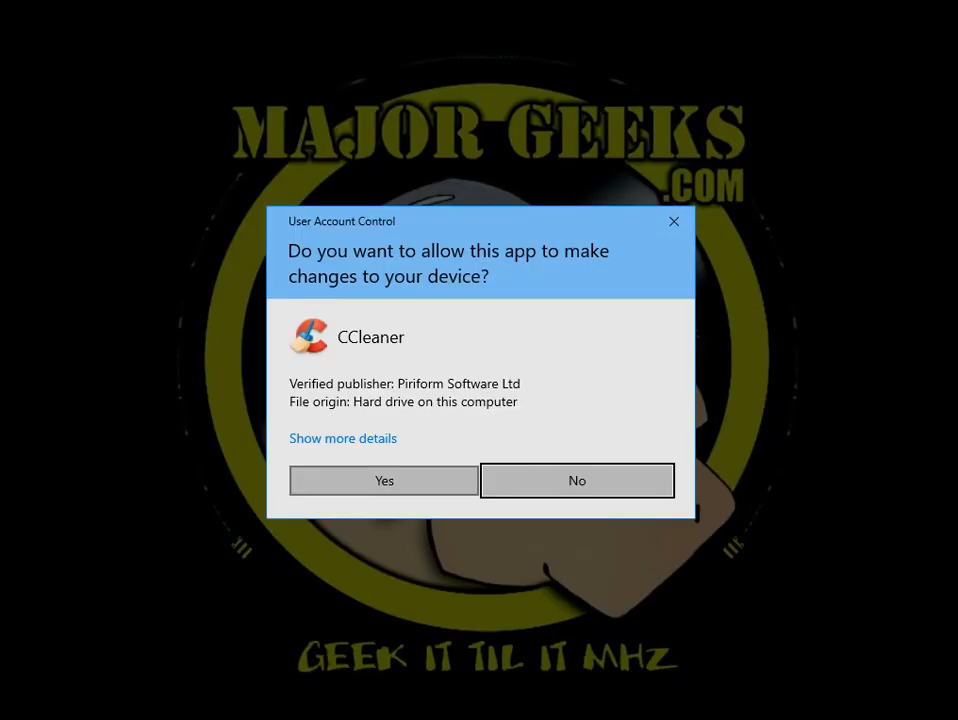
click(384, 480)
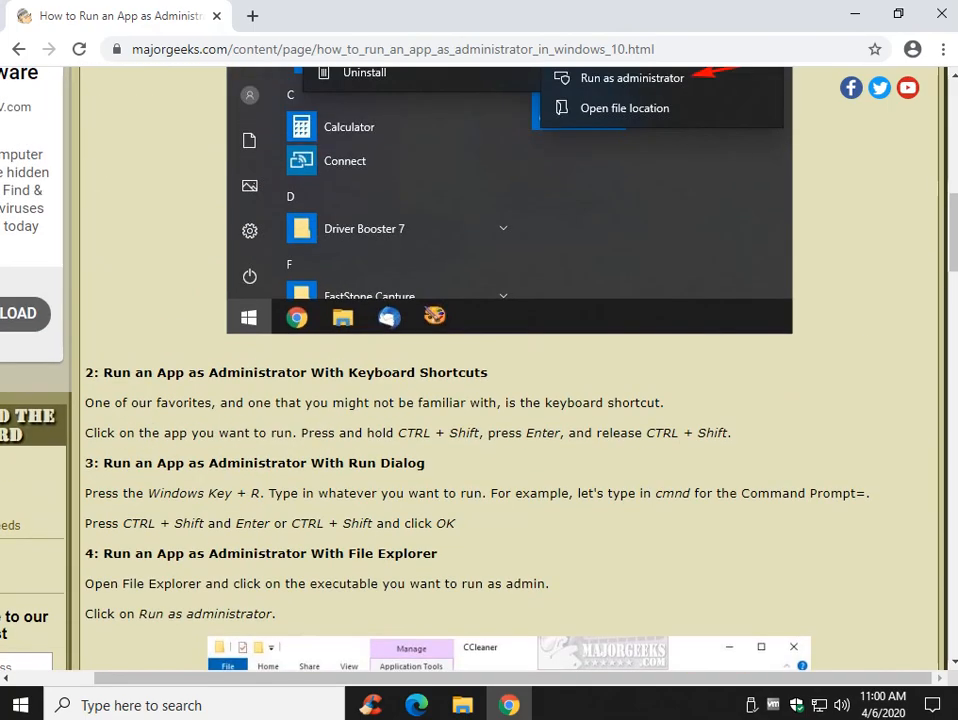
scroll(up, 3)
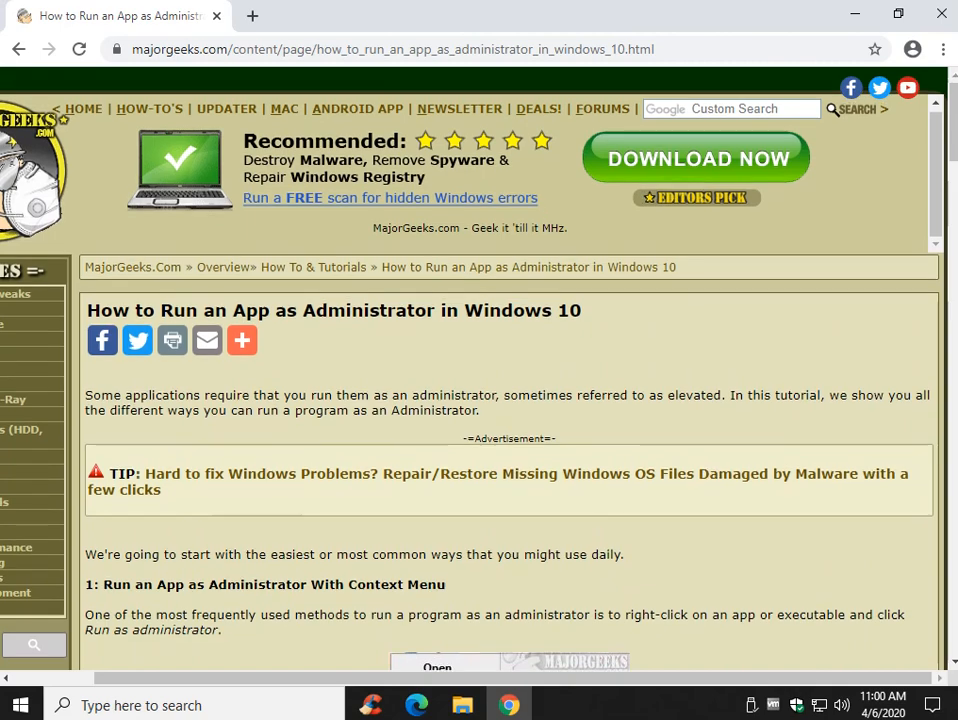
scroll(down, 3)
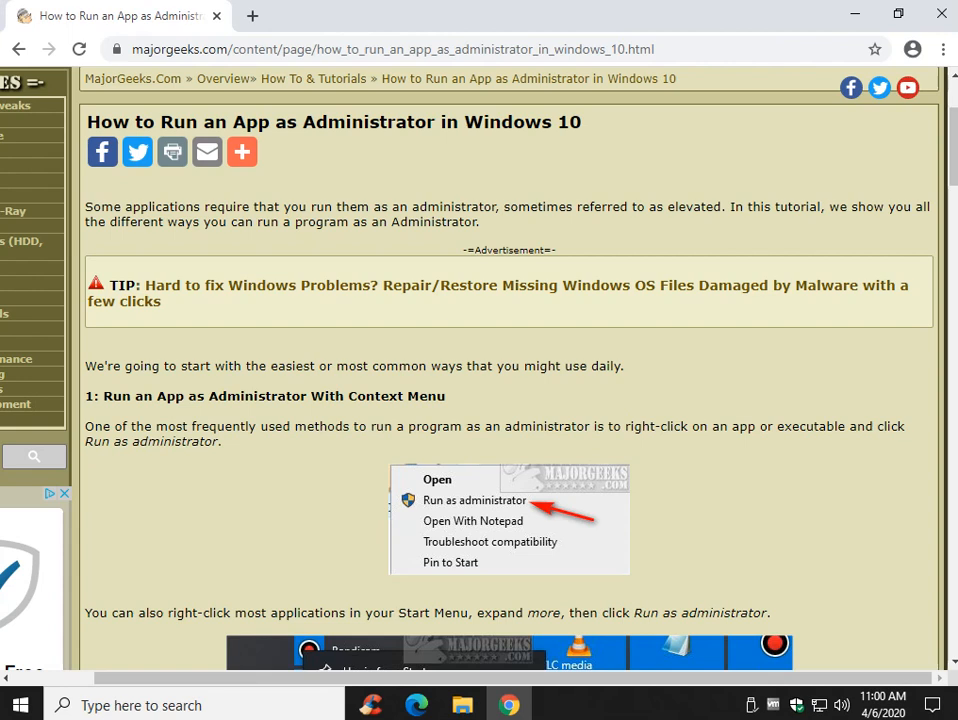
scroll(down, 3)
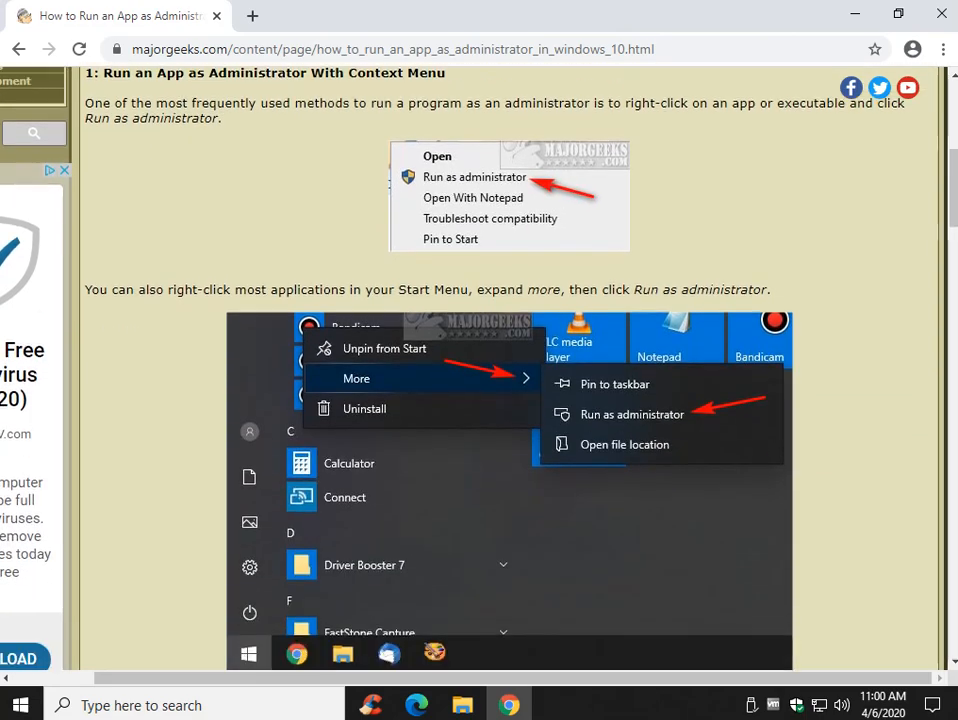
scroll(down, 3)
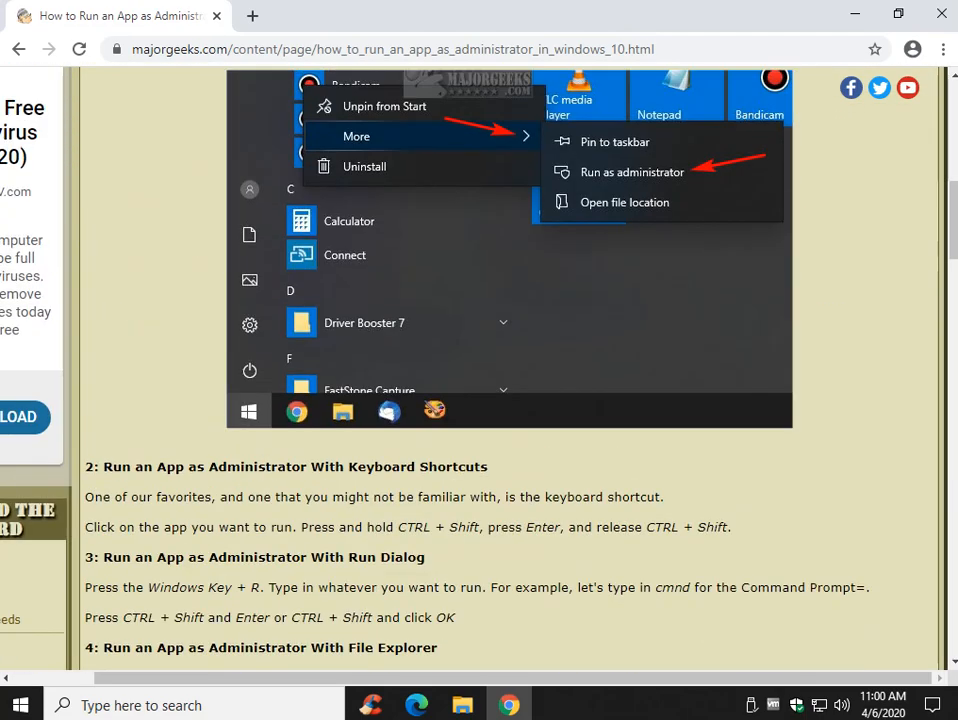
scroll(up, 3)
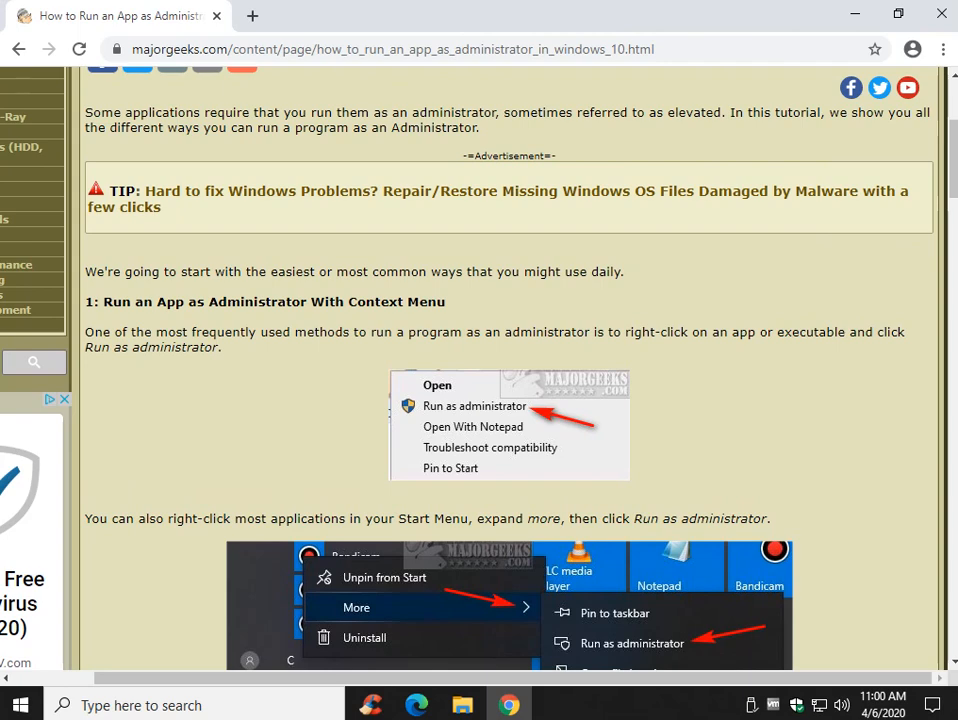
scroll(up, 3)
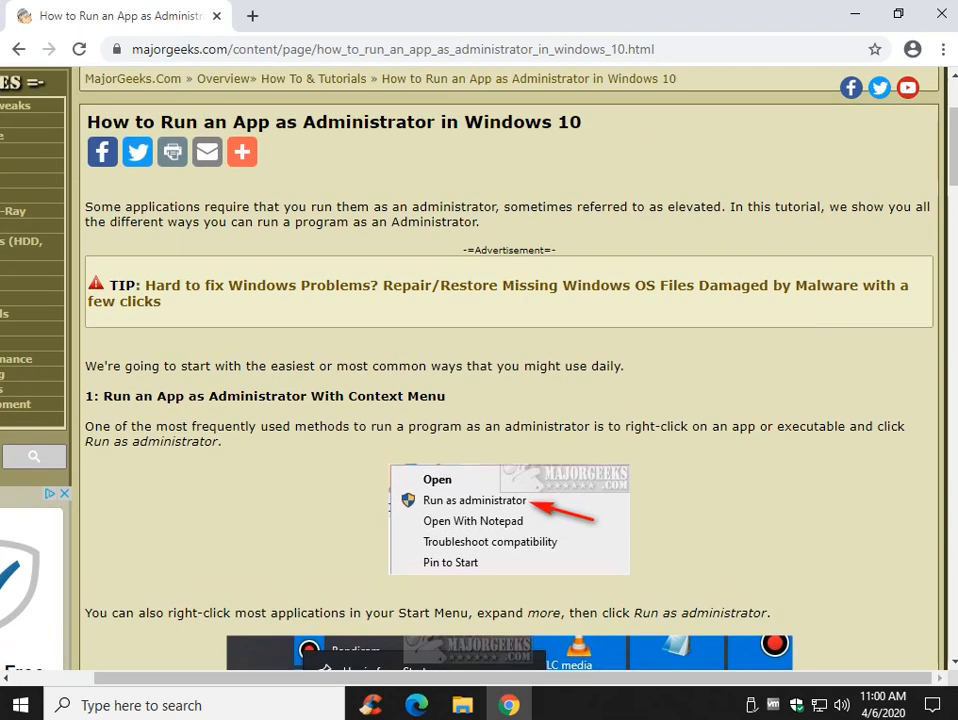